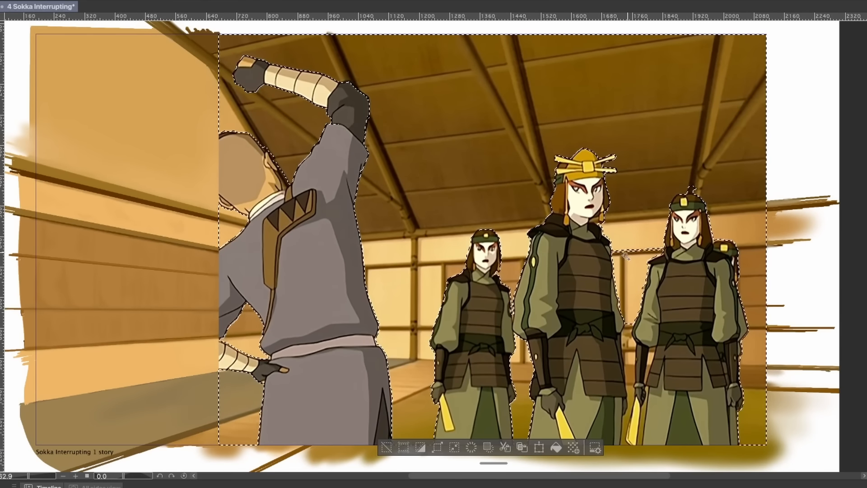
Switch to the Sokka Interrupting frame to begin extending its dojo walls and floor.
{"action": "left_click", "coordinate": [97, 7]}
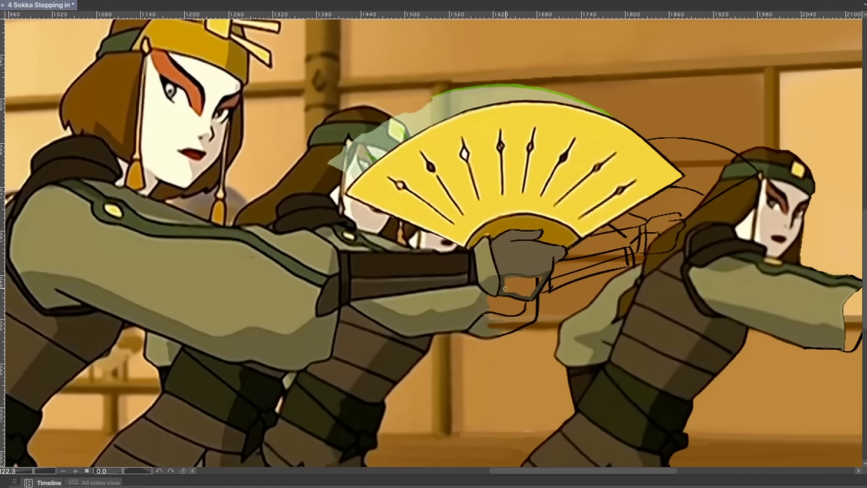
{"action": "left_click", "coordinate": [93, 6]}
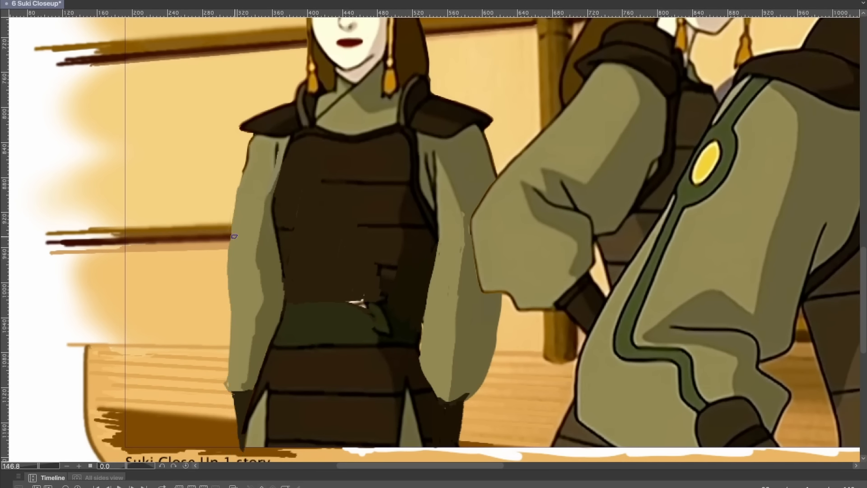
Reposition and confirm the roof beam lines, then paint the wall and pillar on the right.
{"action": "left_click", "coordinate": [97, 4]}
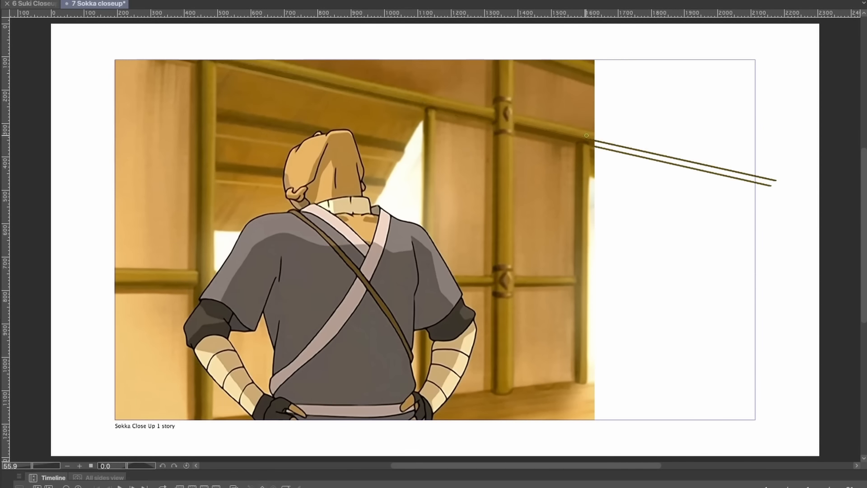
{"action": "left_click_drag", "start_coordinate": [586, 136], "coordinate": [573, 137]}
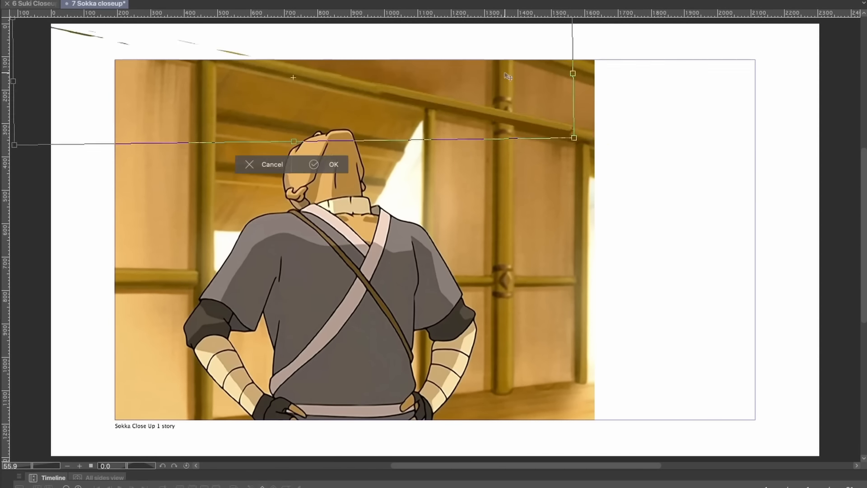
{"action": "left_click", "coordinate": [333, 165]}
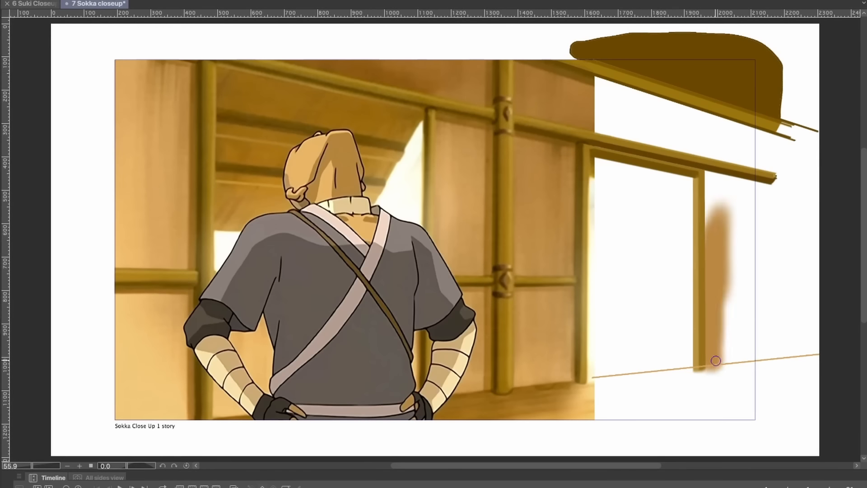
{"action": "left_click_drag", "start_coordinate": [716, 360], "coordinate": [712, 320]}
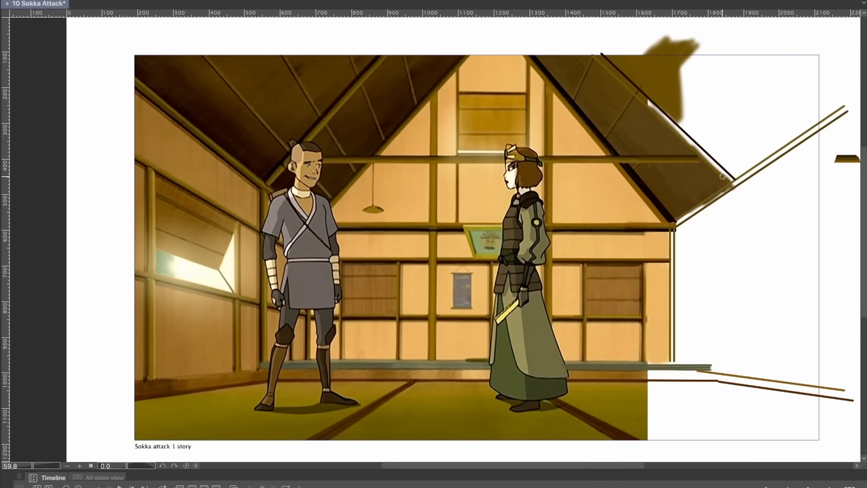
Draw the sloped roof line down into the blank right margin of the Sokka Attack frame.
{"action": "left_click_drag", "start_coordinate": [722, 176], "coordinate": [632, 383]}
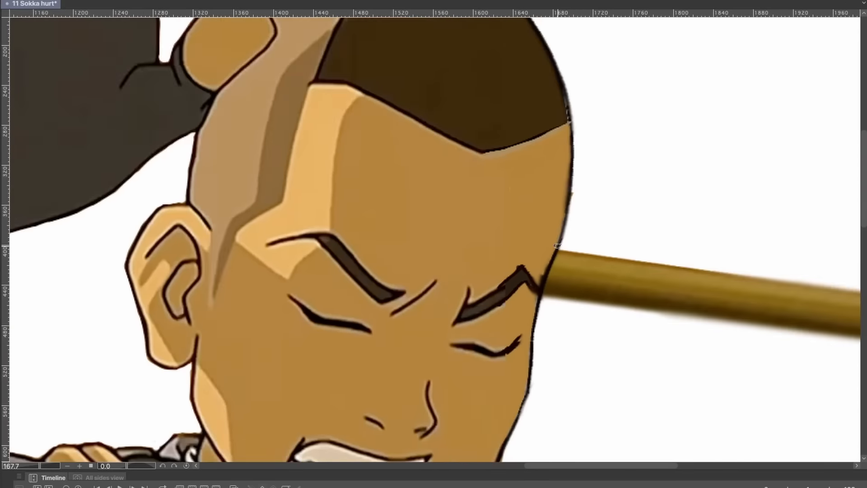
Add motion streaks left of Sokka and place the copied back-wall section on the right.
{"action": "left_click", "coordinate": [34, 4]}
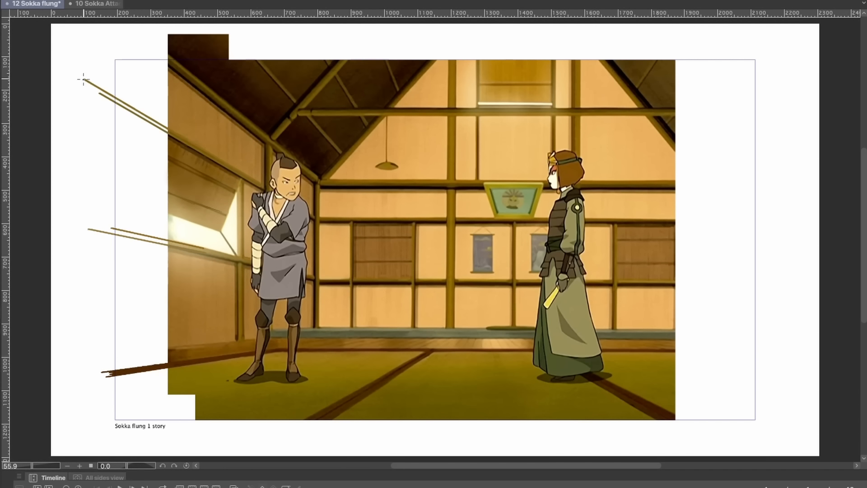
{"action": "left_click_drag", "start_coordinate": [140, 117], "coordinate": [137, 334]}
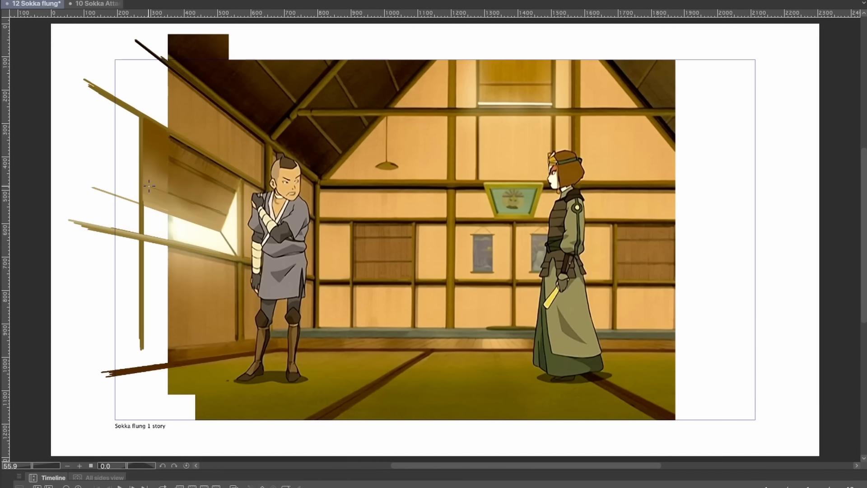
{"action": "mouse_move", "coordinate": [583, 178]}
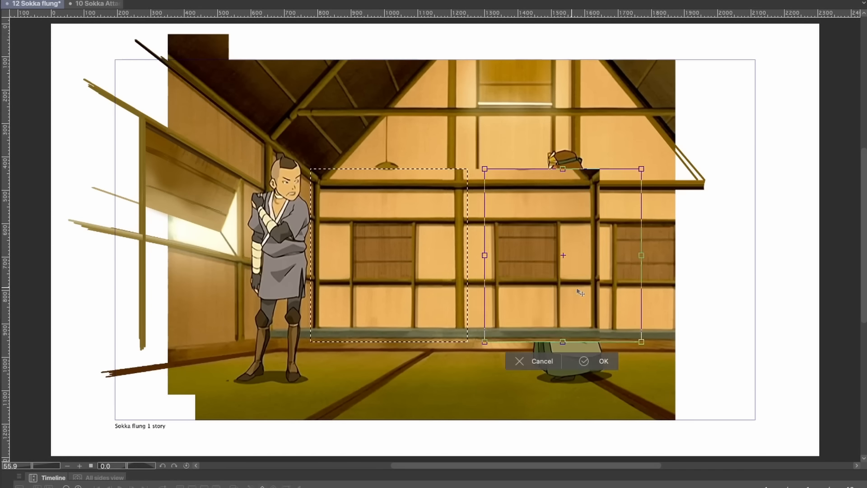
{"action": "left_click", "coordinate": [603, 360]}
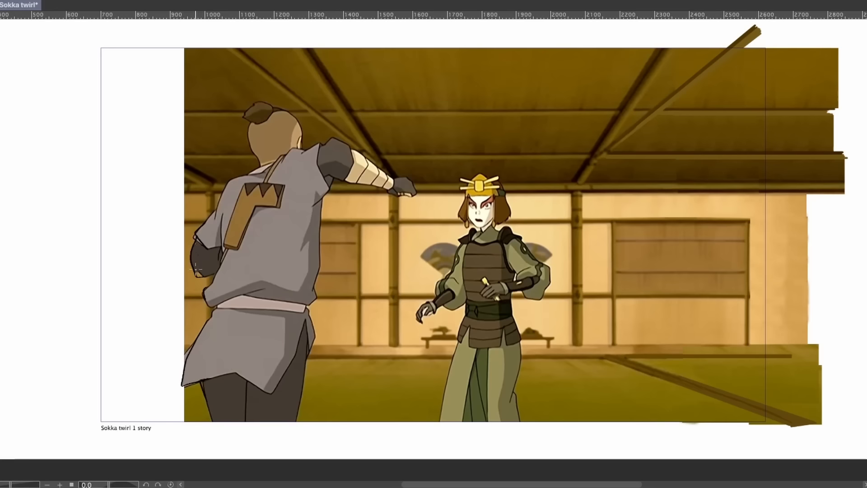
{"action": "left_click", "coordinate": [221, 6]}
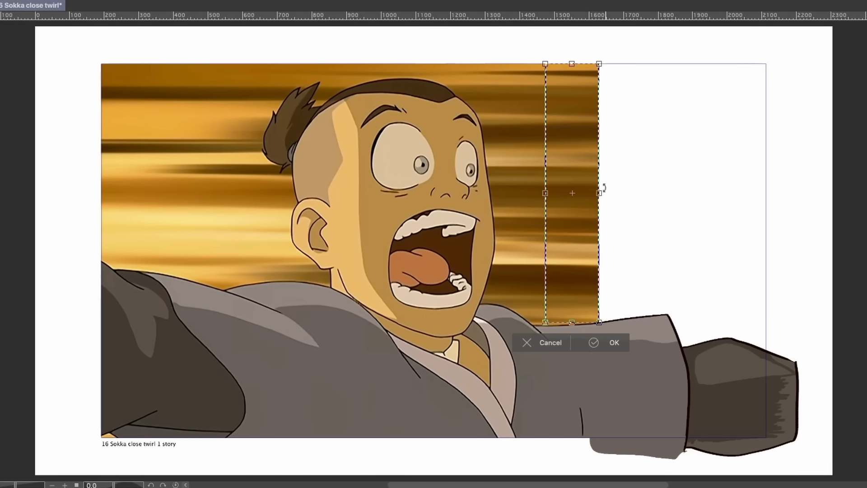
Place the copied orange streaks and begin freely reshaping them toward the right edge.
{"action": "left_click", "coordinate": [612, 342]}
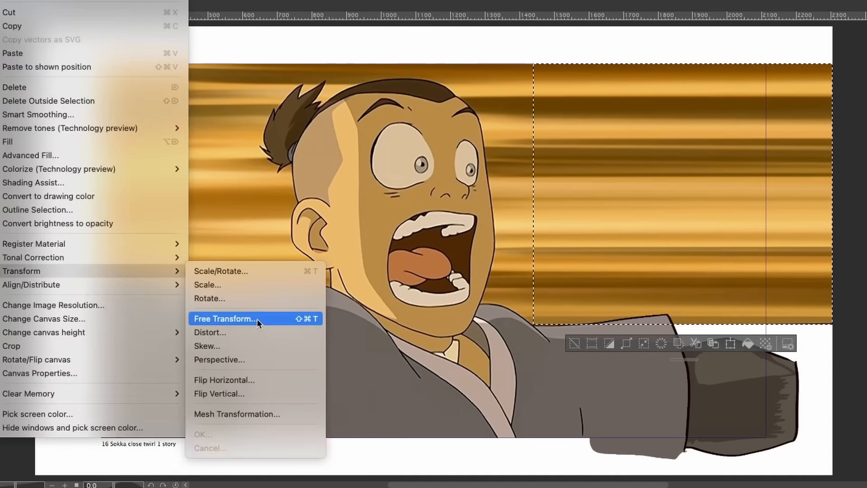
{"action": "left_click", "coordinate": [225, 319]}
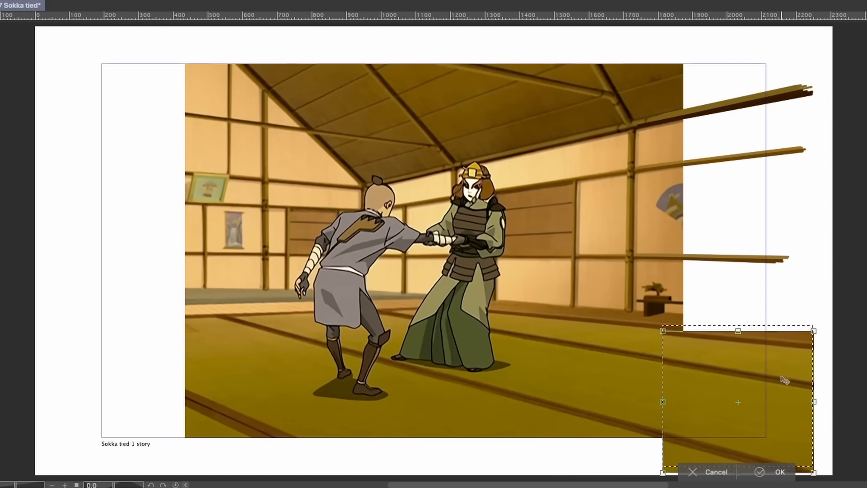
Place the copied floor patch into the blank bottom-right area of the Sokka tied frame.
{"action": "left_click", "coordinate": [779, 472]}
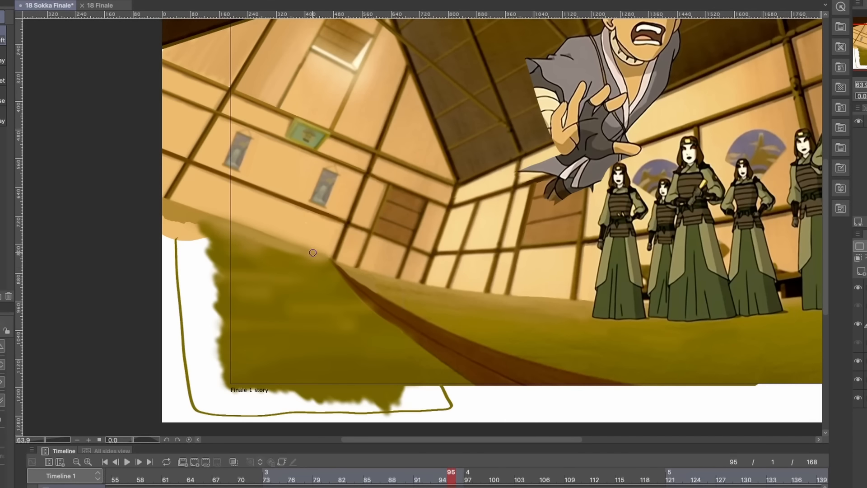
Brush olive floor colour over the white lower-left corner of the Sokka Finale frame.
{"action": "left_click_drag", "start_coordinate": [312, 253], "coordinate": [304, 339]}
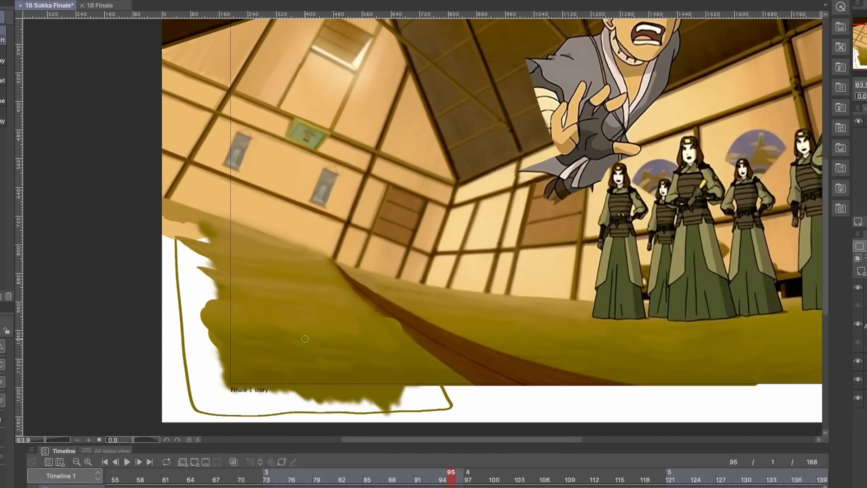